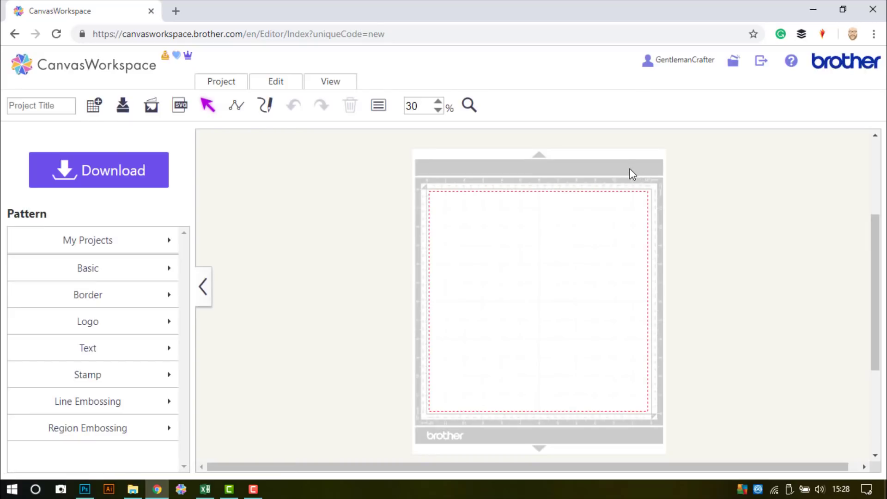
{"action": "mouse_move", "coordinate": [364, 229]}
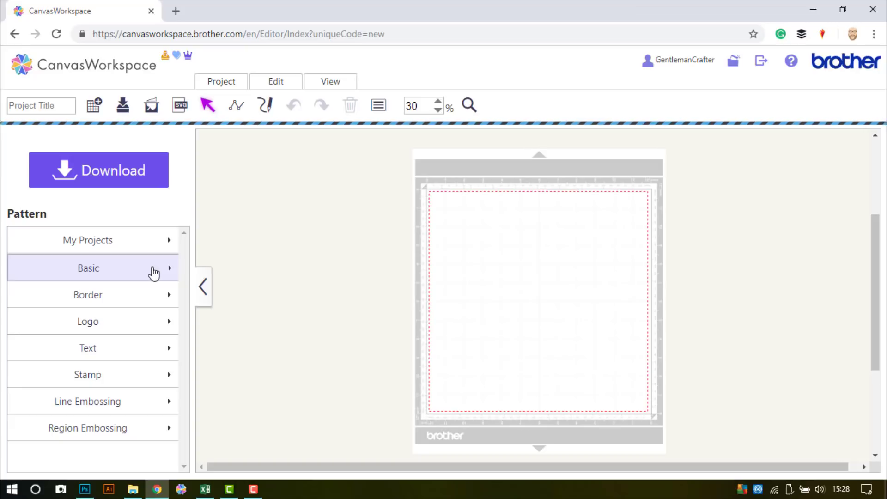
- Place a 100 × 100 mm basic square on the mat and zoom in on it
{"action": "left_click", "coordinate": [88, 268]}
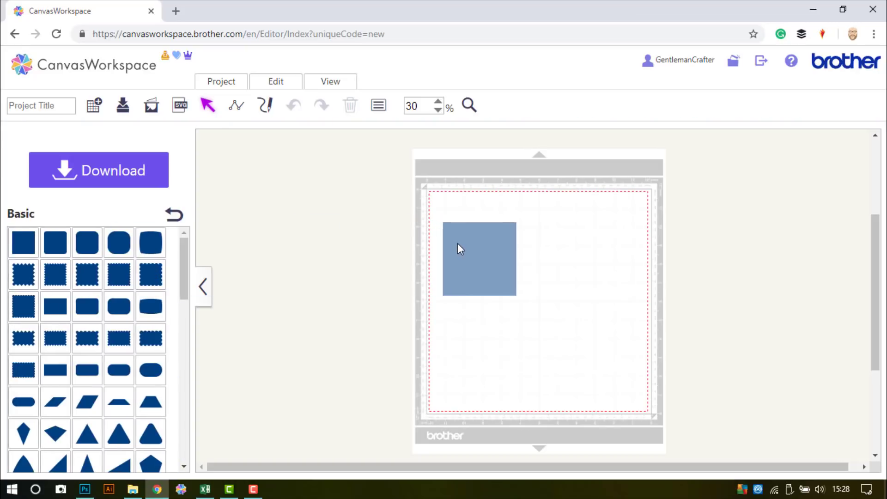
{"action": "left_click", "coordinate": [478, 258]}
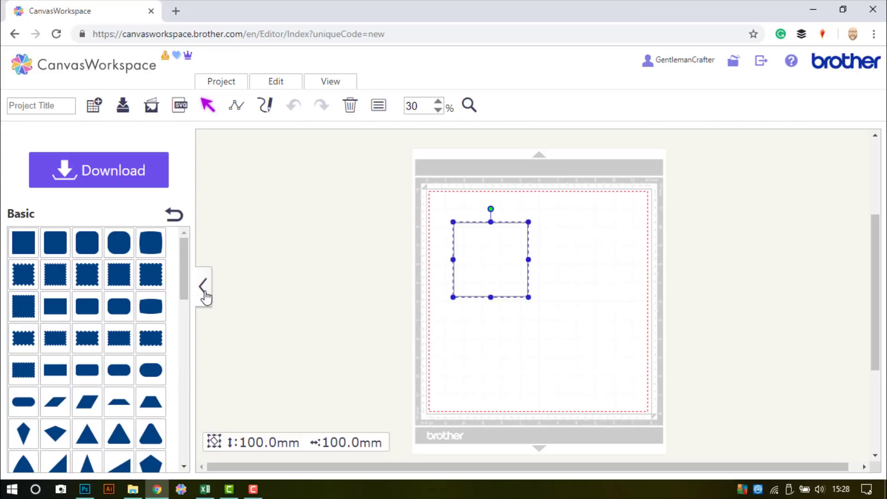
{"action": "left_click", "coordinate": [203, 286]}
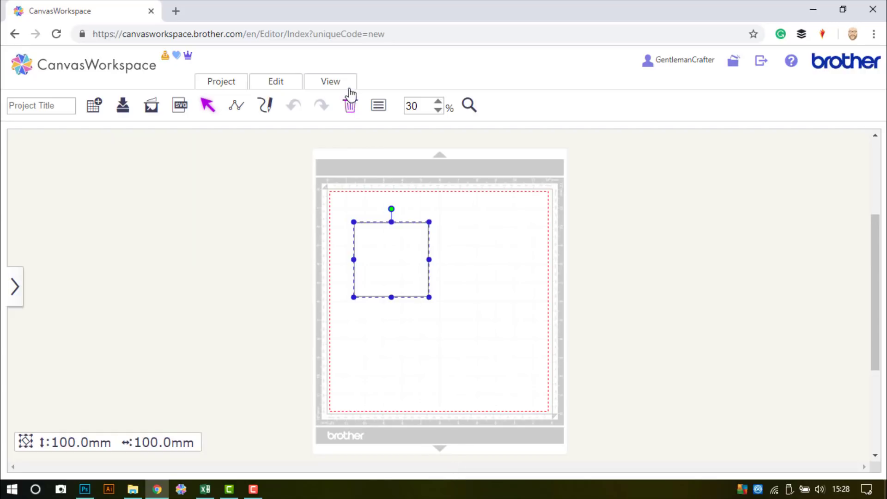
{"action": "left_click", "coordinate": [331, 81]}
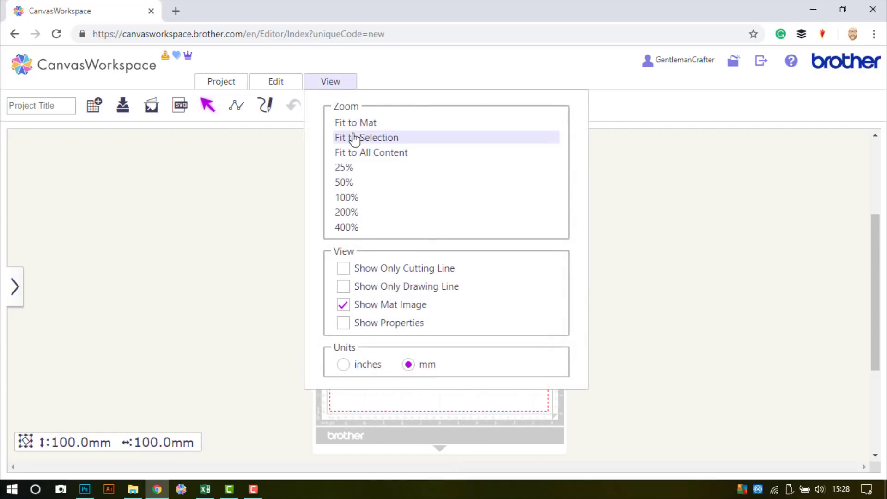
{"action": "left_click", "coordinate": [343, 182]}
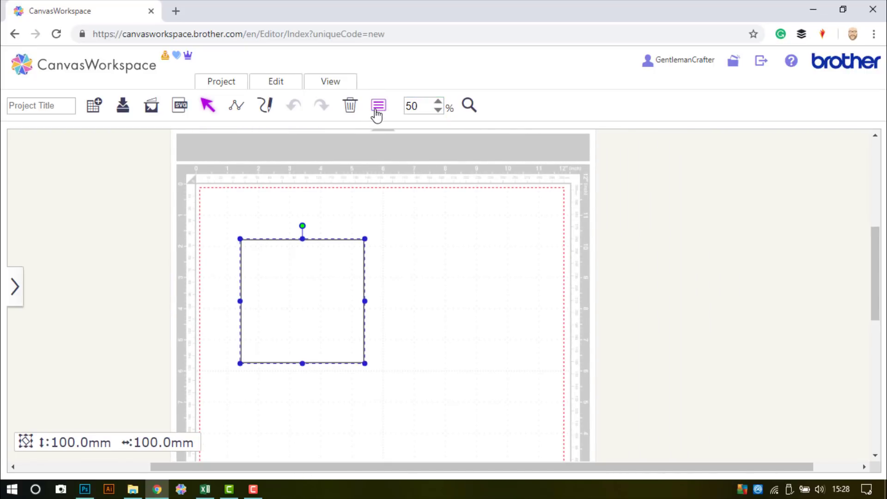
- Resize the square in Properties to 105 mm wide by 148.5 mm high
{"action": "left_click", "coordinate": [377, 105]}
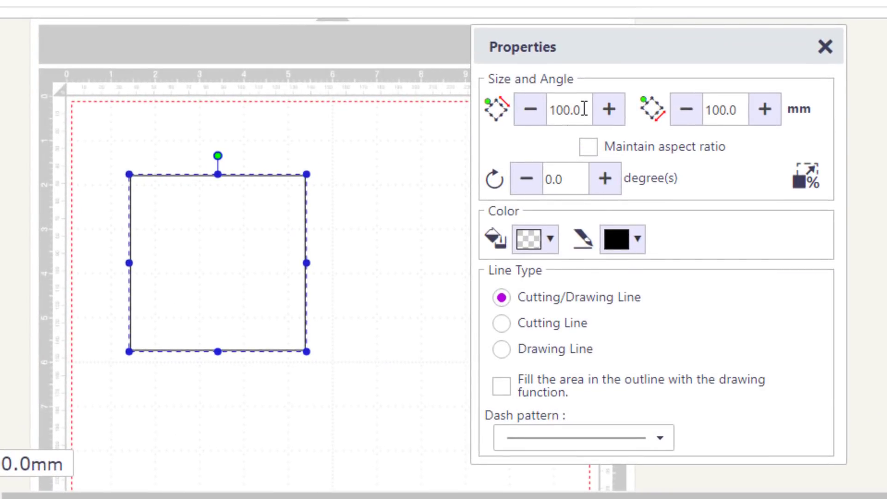
{"action": "type", "text": "1"}
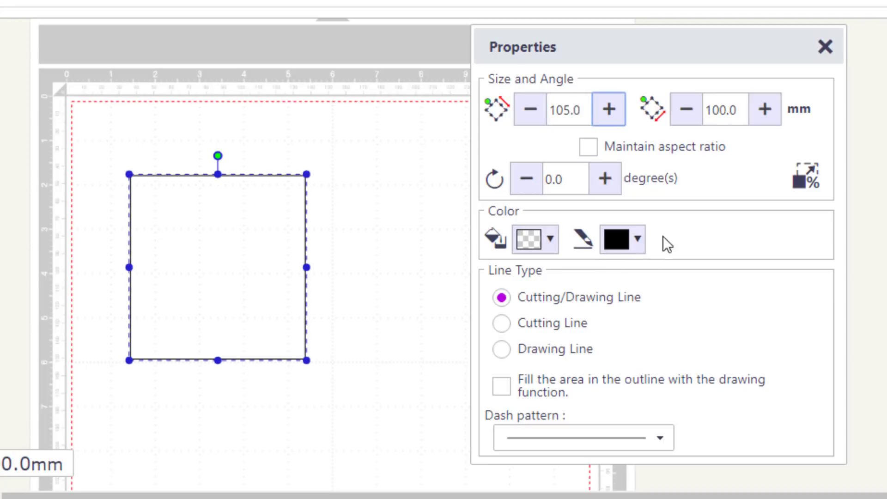
{"action": "left_click", "coordinate": [727, 110]}
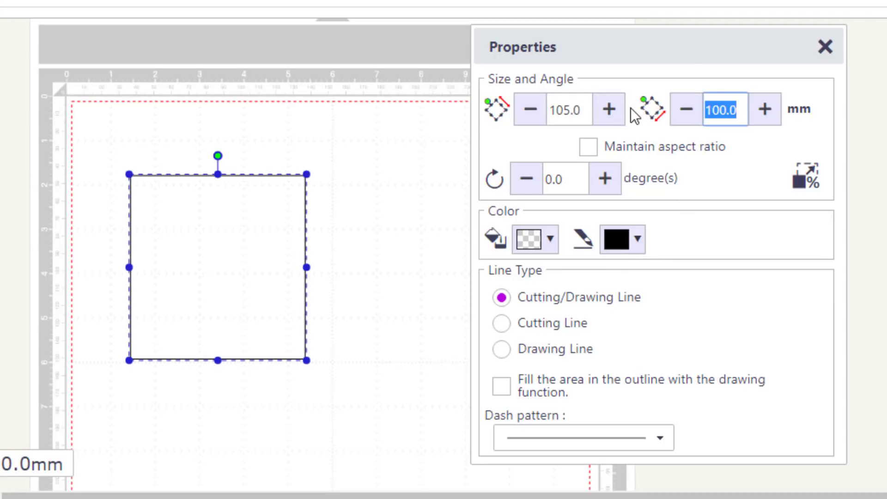
{"action": "type", "text": "148"}
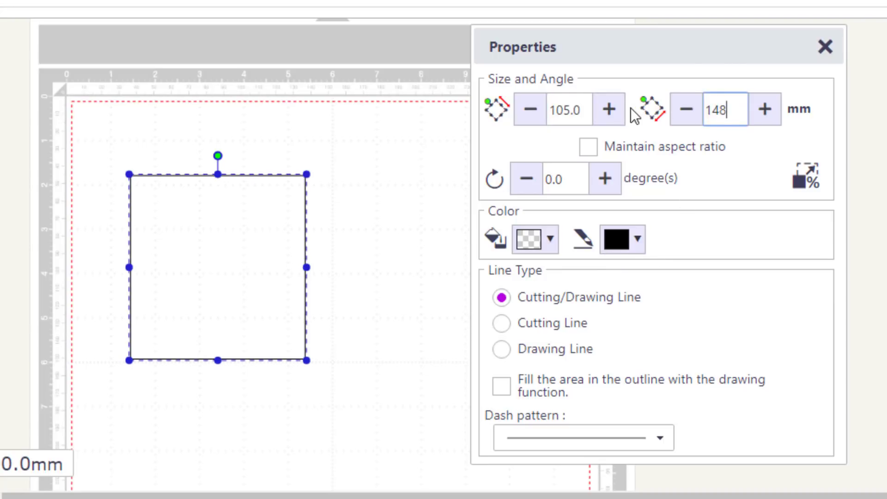
{"action": "left_click", "coordinate": [764, 109]}
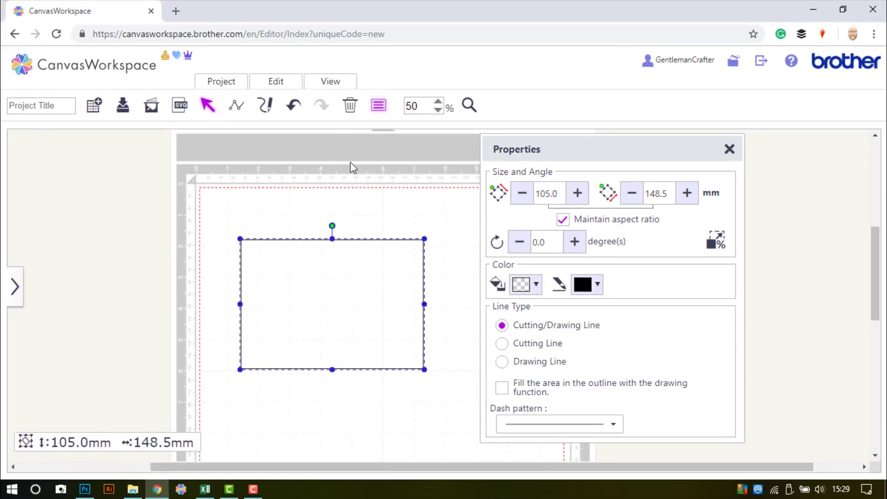
- Fit the view to the rectangle and return the zoom to 100 percent
{"action": "left_click", "coordinate": [330, 81]}
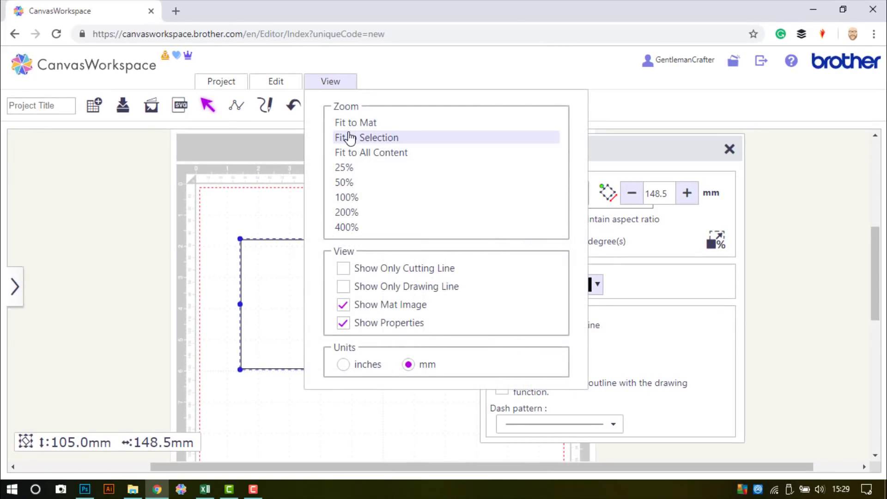
{"action": "left_click", "coordinate": [366, 137]}
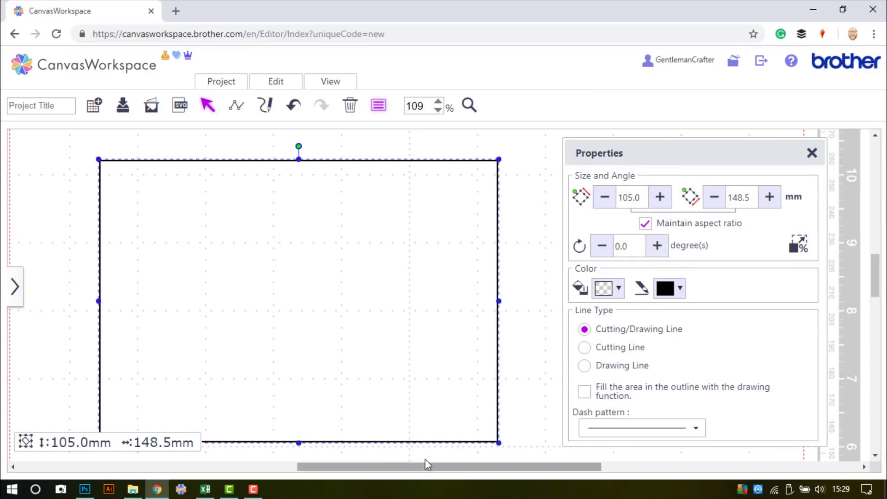
{"action": "left_click", "coordinate": [437, 109]}
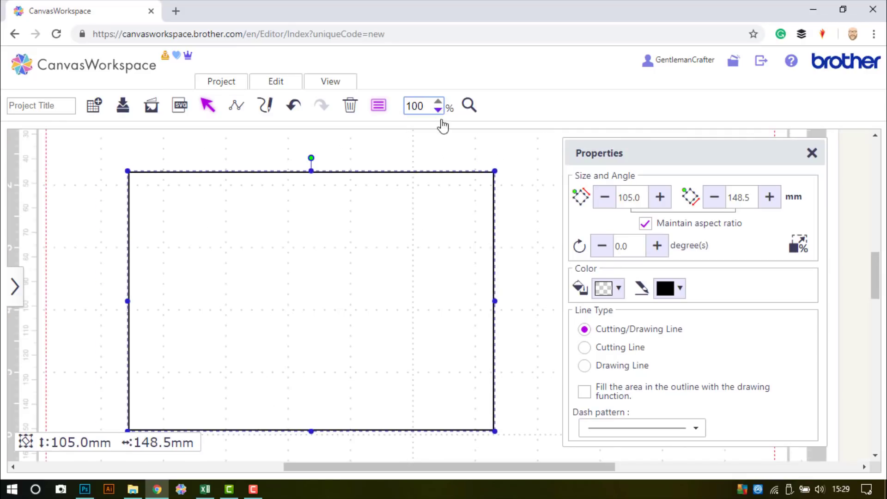
{"action": "scroll", "scroll_direction": "down", "scroll_amount": 3}
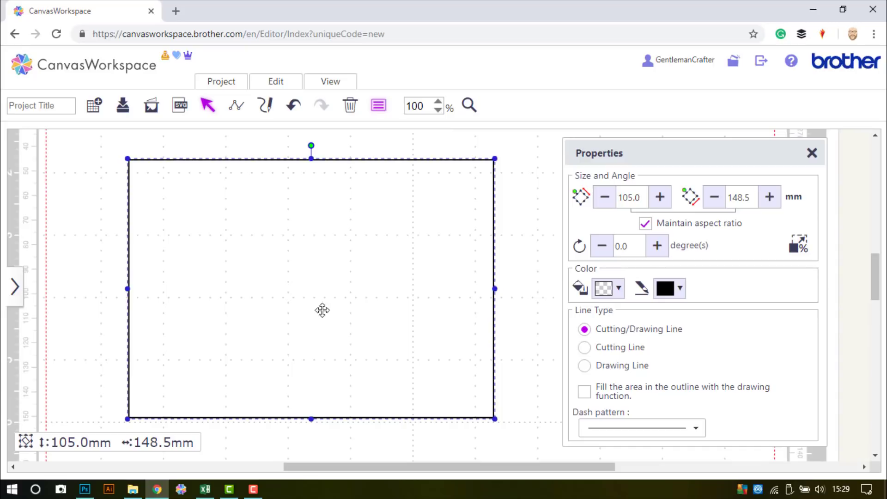
- Set up a 2 mm inward offset with bevel corners that deletes the original rectangle
{"action": "left_click", "coordinate": [275, 81]}
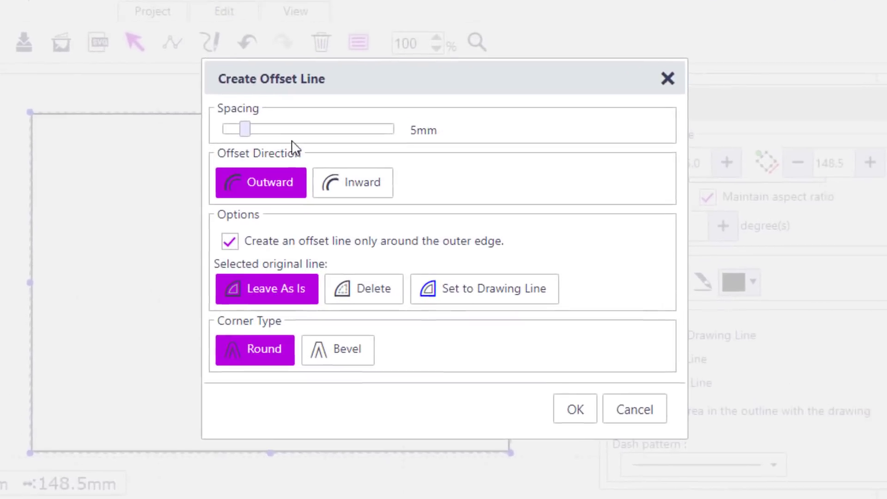
{"action": "left_click_drag", "start_coordinate": [244, 128], "coordinate": [211, 112]}
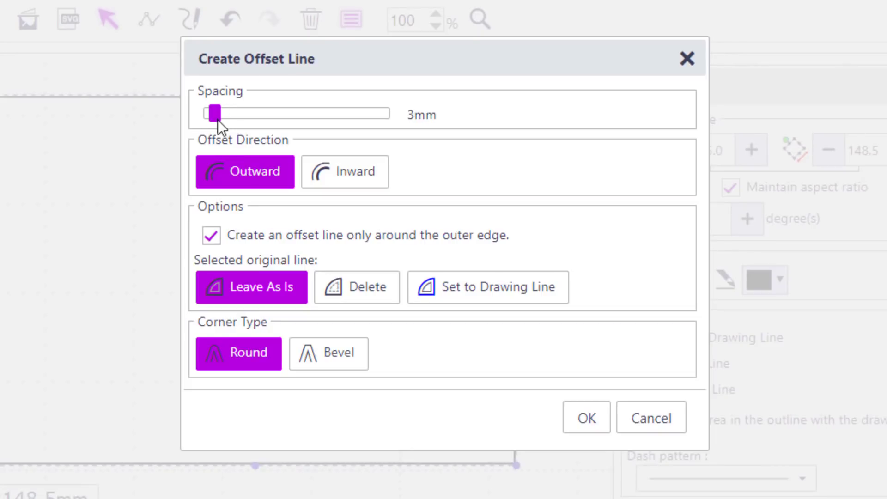
{"action": "left_click", "coordinate": [345, 171]}
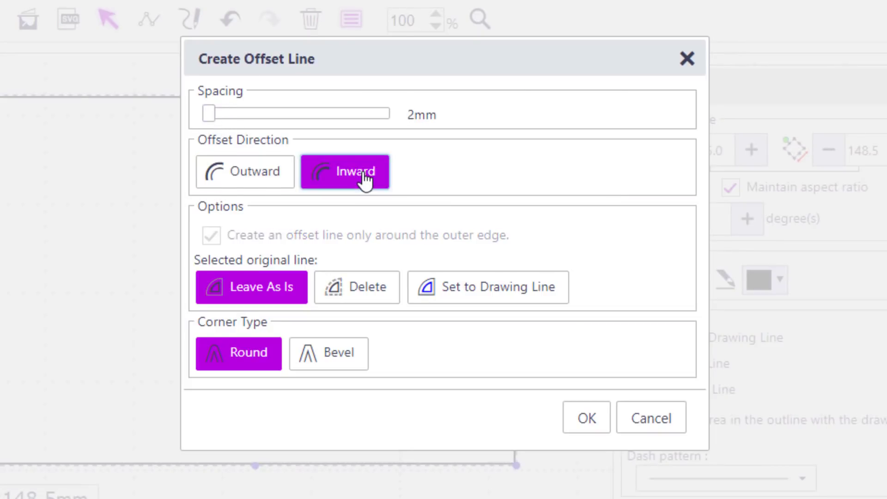
{"action": "left_click", "coordinate": [356, 286]}
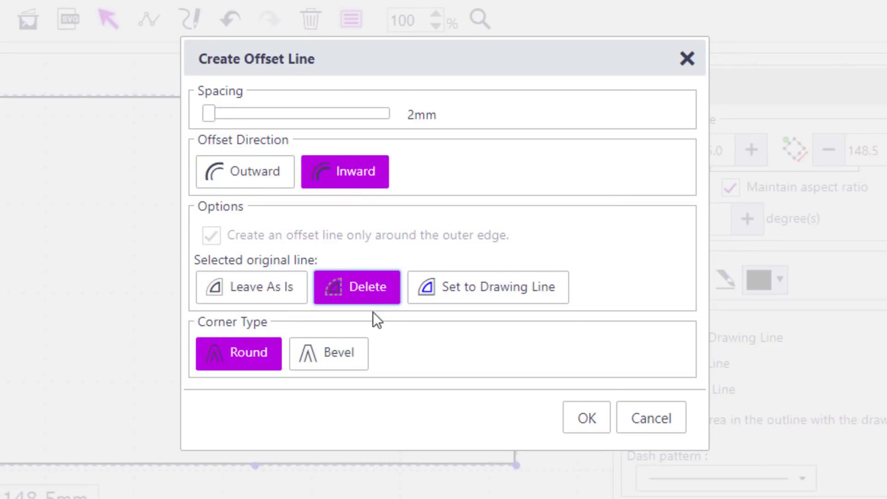
{"action": "left_click", "coordinate": [328, 354]}
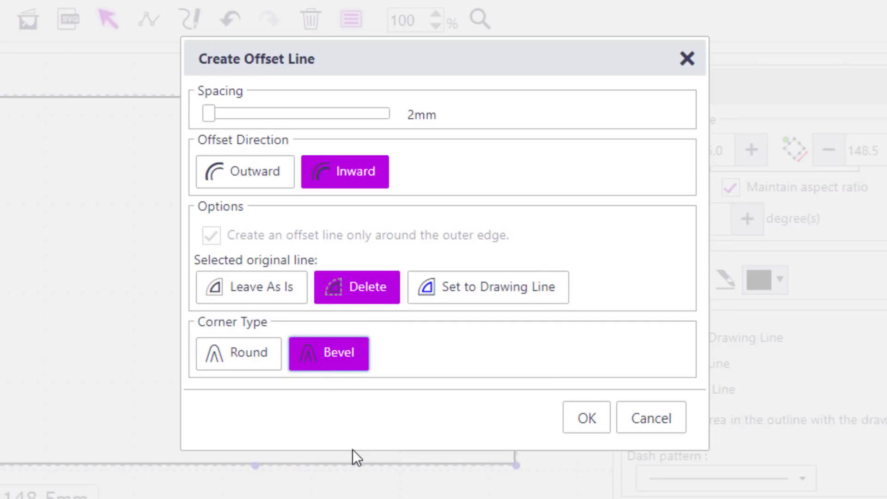
{"action": "mouse_move", "coordinate": [468, 458]}
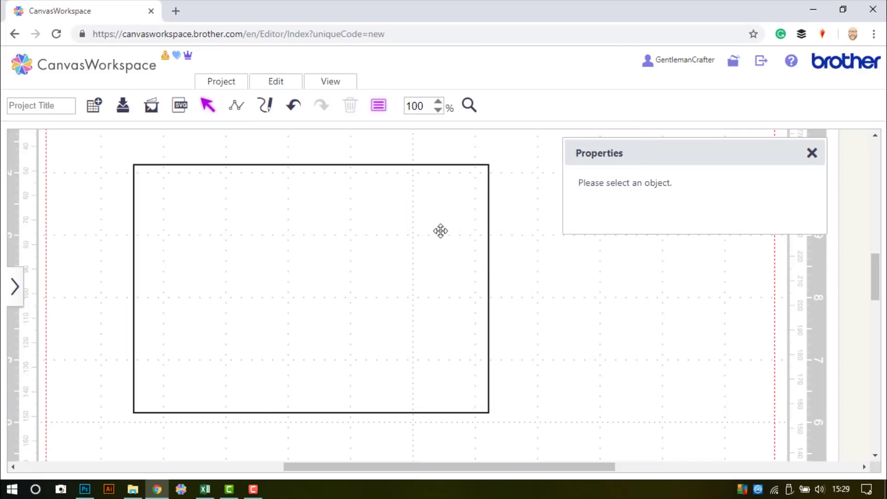
- Offset the inset rectangle 20 mm inward to create the inner frame rectangle
{"action": "left_click", "coordinate": [311, 289]}
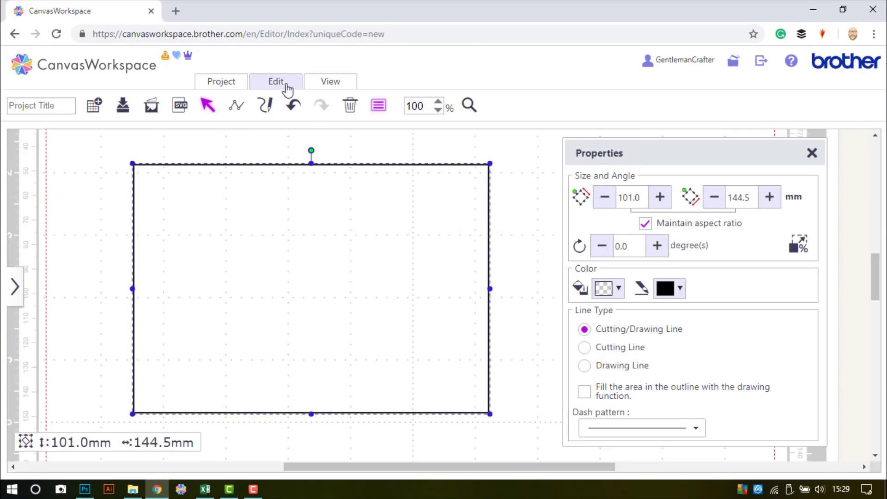
{"action": "left_click", "coordinate": [275, 81]}
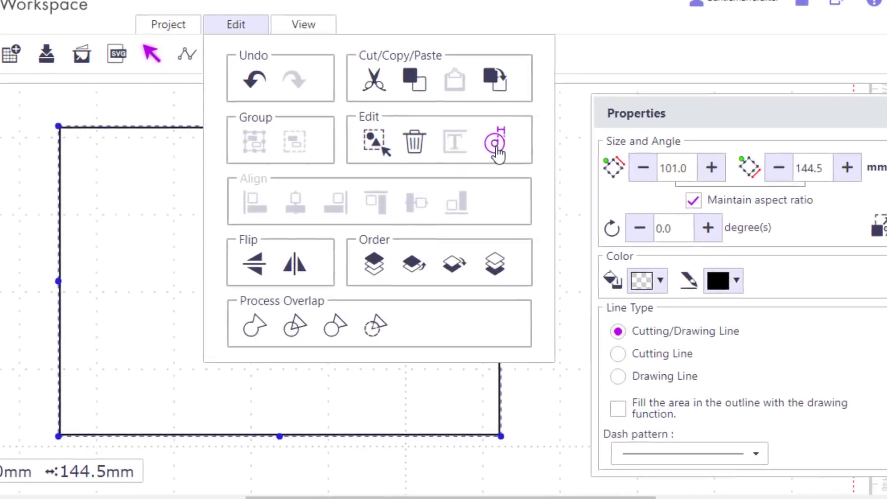
{"action": "left_click", "coordinate": [493, 140]}
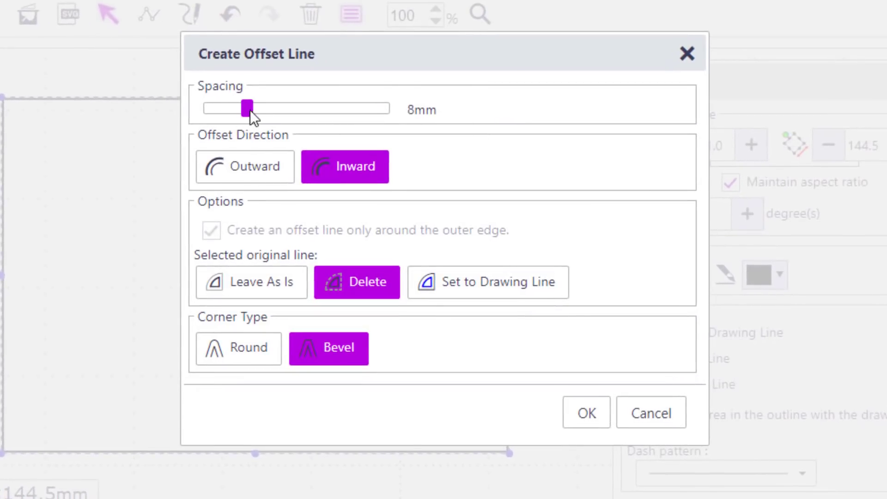
{"action": "left_click_drag", "start_coordinate": [246, 108], "coordinate": [316, 108]}
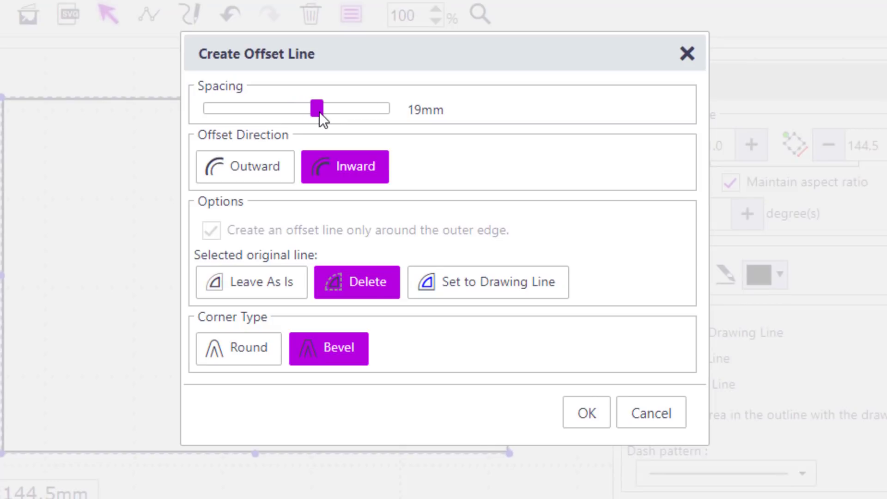
{"action": "left_click_drag", "start_coordinate": [315, 108], "coordinate": [324, 108]}
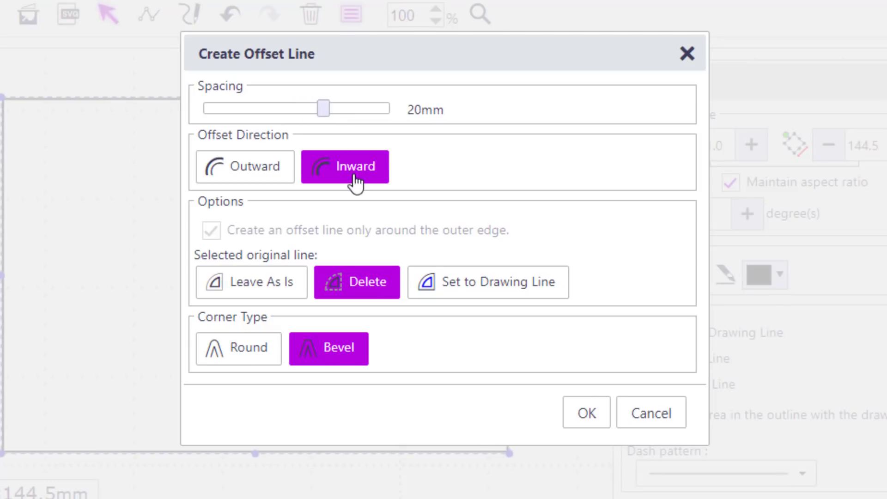
{"action": "left_click", "coordinate": [251, 282]}
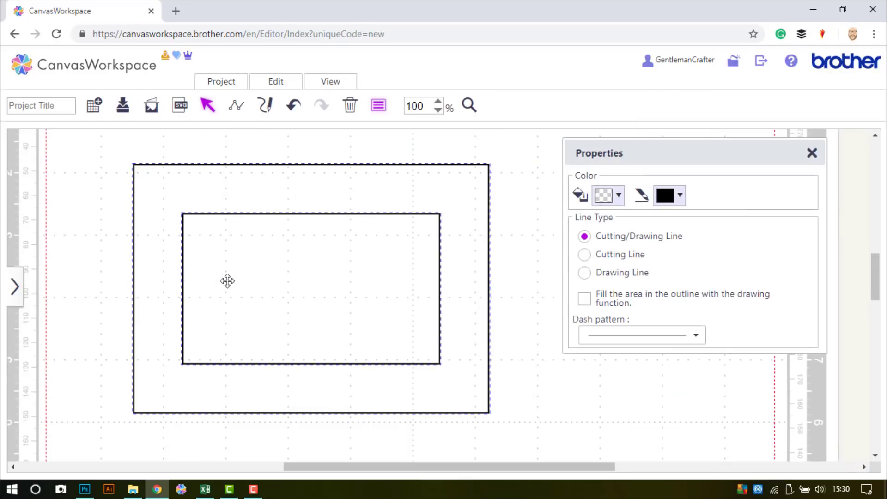
- Subtract the inner rectangle from the outer one and select the resulting frame
{"action": "left_click", "coordinate": [275, 81]}
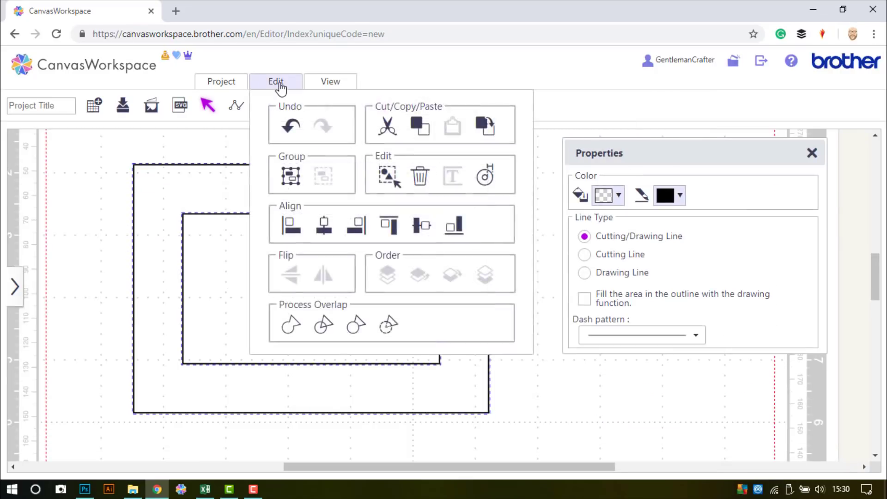
{"action": "mouse_move", "coordinate": [388, 324]}
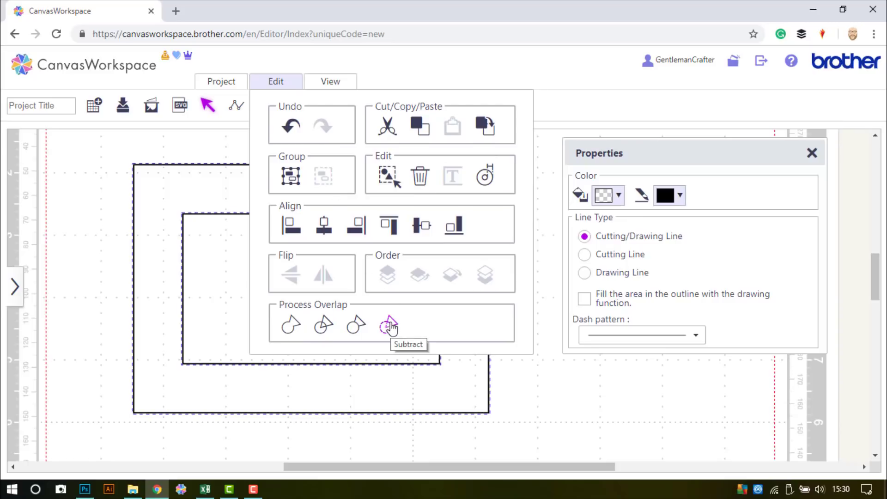
{"action": "left_click", "coordinate": [389, 324]}
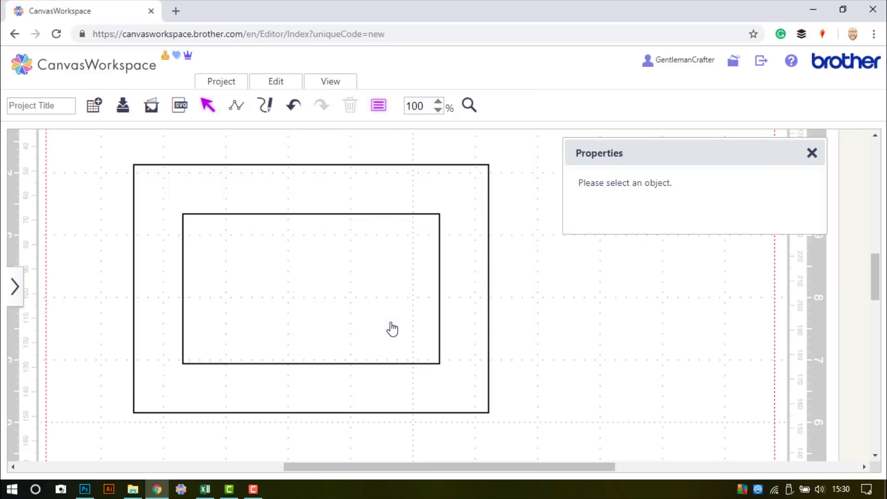
{"action": "left_click", "coordinate": [311, 165]}
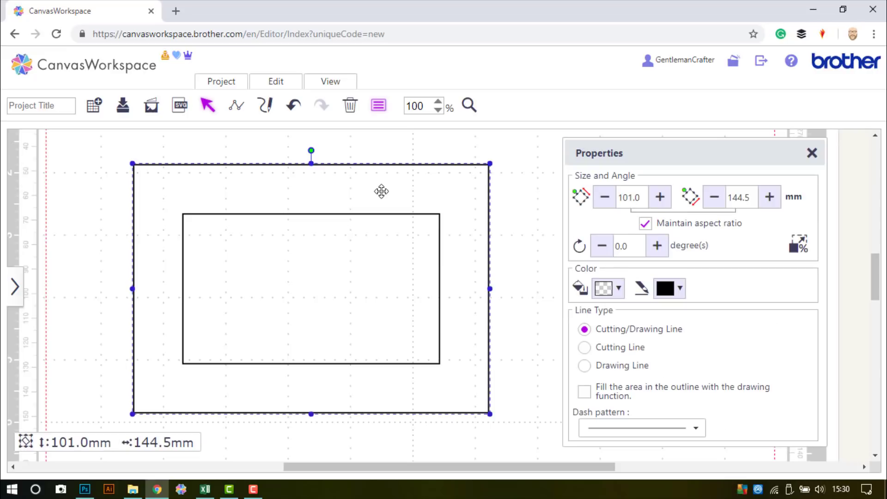
- Give the frame shape a light grey fill colour
{"action": "left_click", "coordinate": [607, 288]}
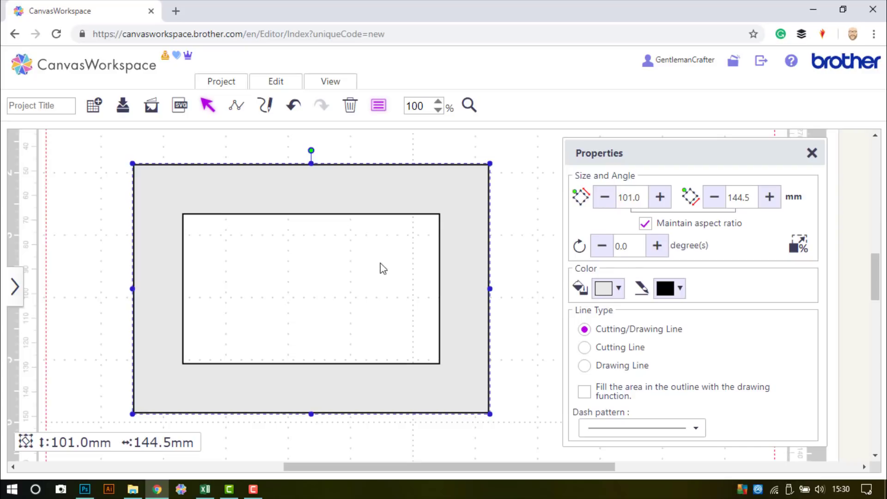
{"action": "mouse_move", "coordinate": [496, 210]}
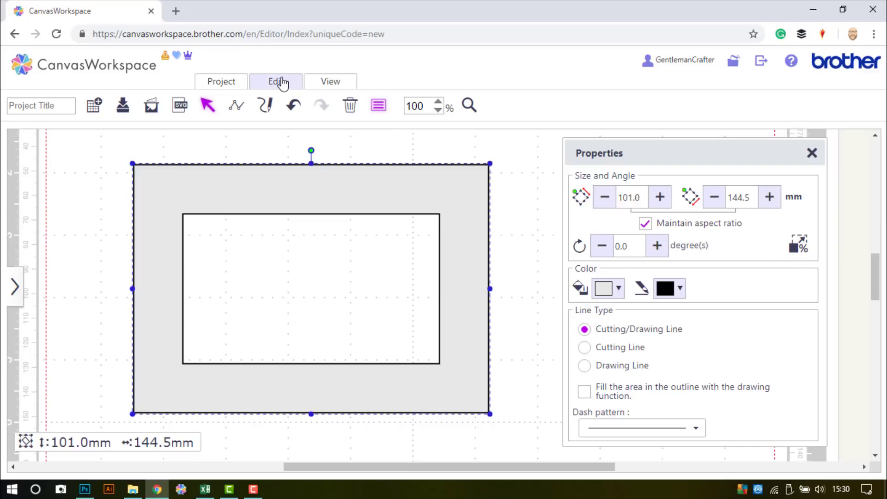
{"action": "left_click", "coordinate": [276, 82]}
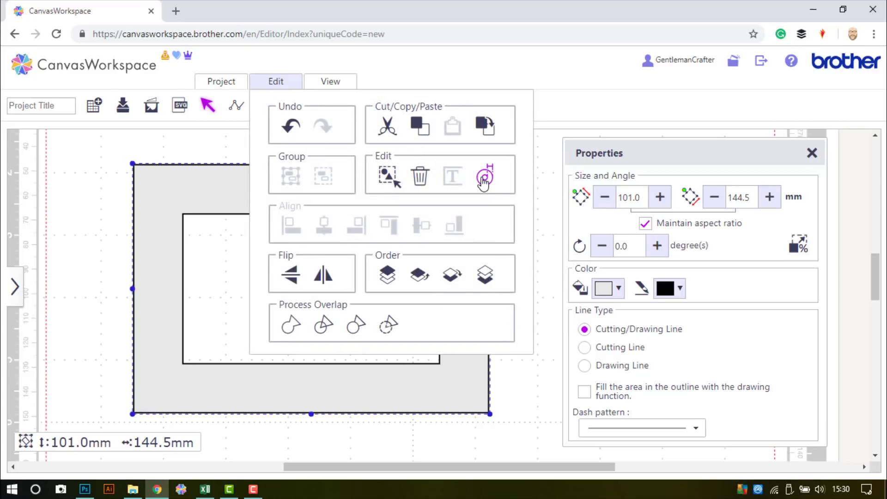
- Create a 2 mm inward bevel offset of the frame, keeping the original outline
{"action": "left_click", "coordinate": [484, 175]}
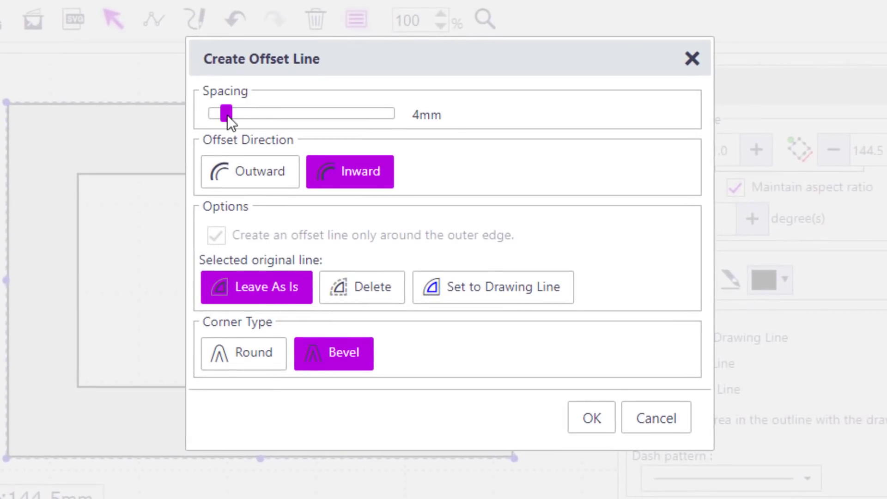
{"action": "left_click_drag", "start_coordinate": [227, 112], "coordinate": [212, 113]}
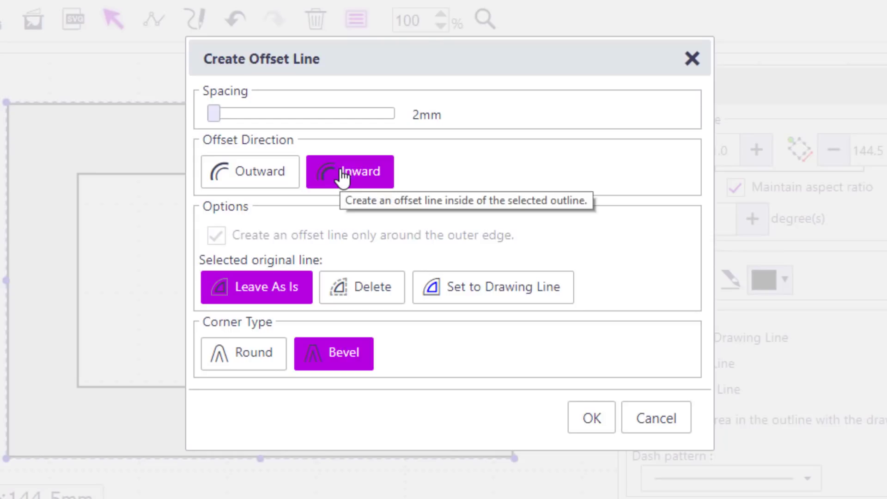
{"action": "mouse_move", "coordinate": [327, 359]}
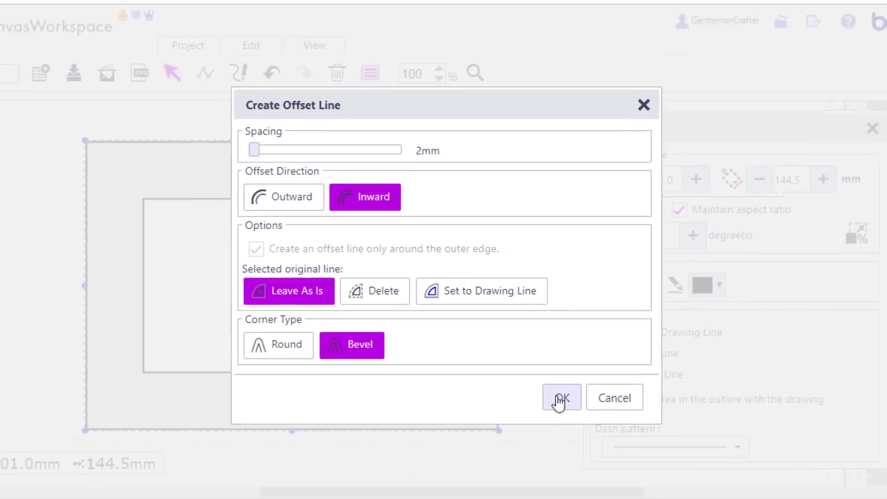
{"action": "left_click", "coordinate": [559, 397]}
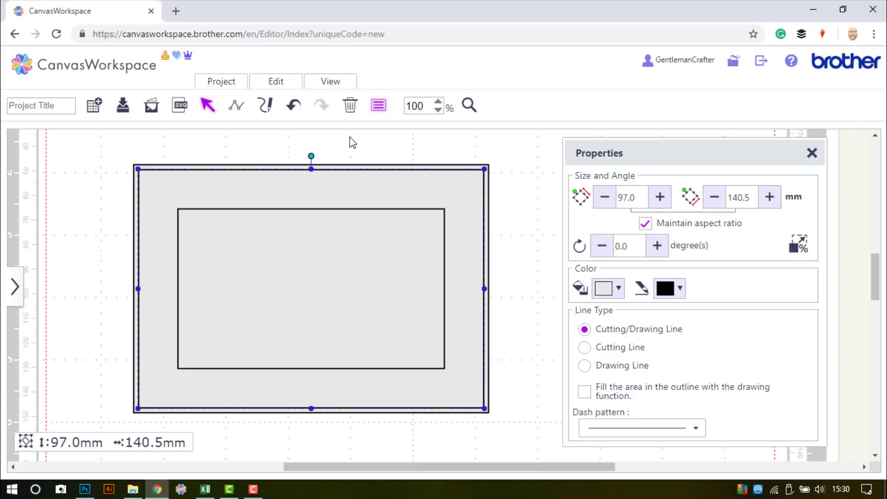
- Ungroup the offset outlines and clear the fill of the 97 × 140.5 mm outline
{"action": "left_click", "coordinate": [275, 81]}
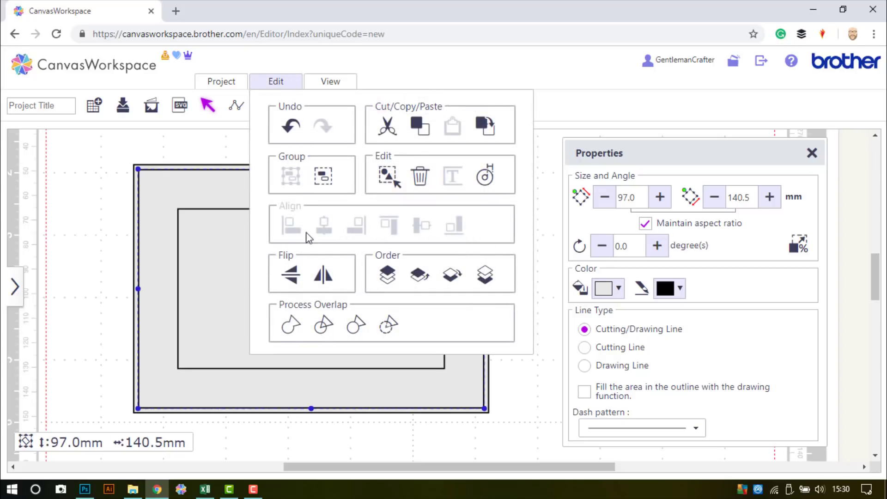
{"action": "left_click", "coordinate": [275, 81]}
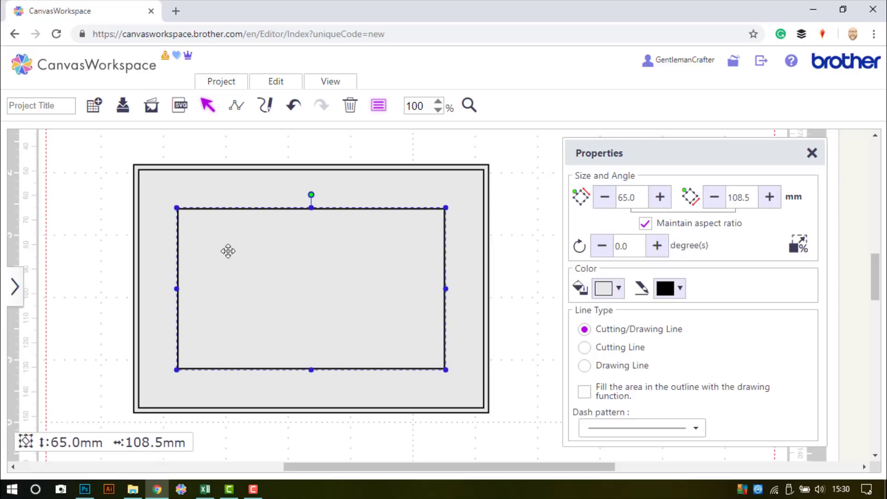
{"action": "key", "text": "Backspace"}
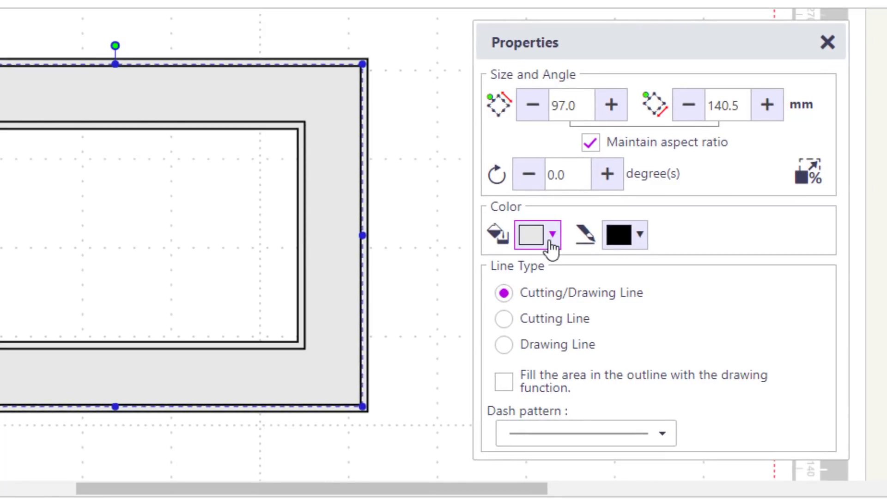
{"action": "left_click", "coordinate": [552, 235]}
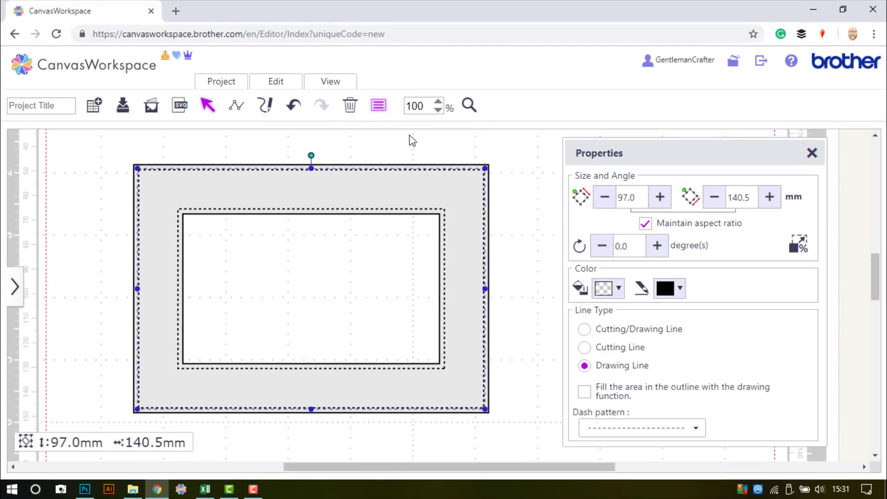
- Create a 3 mm inward bevel offset ring (71 × 114.5 mm) around the inner opening
{"action": "left_click", "coordinate": [275, 81]}
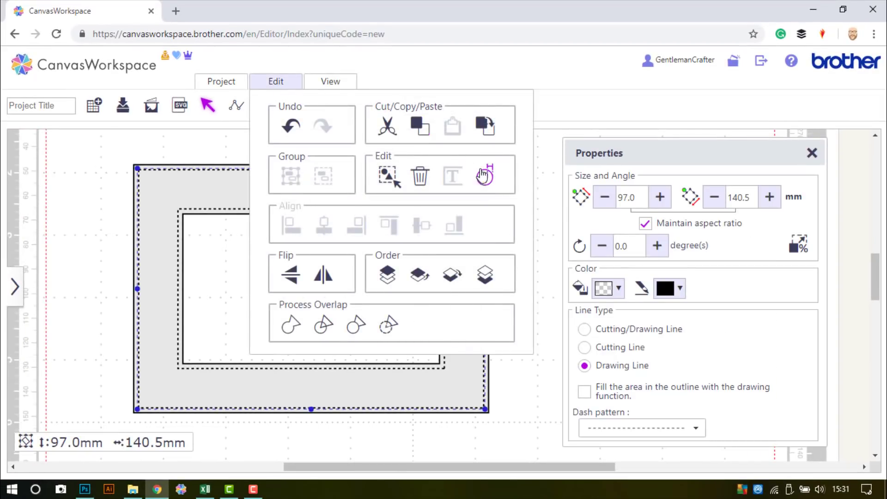
{"action": "left_click", "coordinate": [483, 174]}
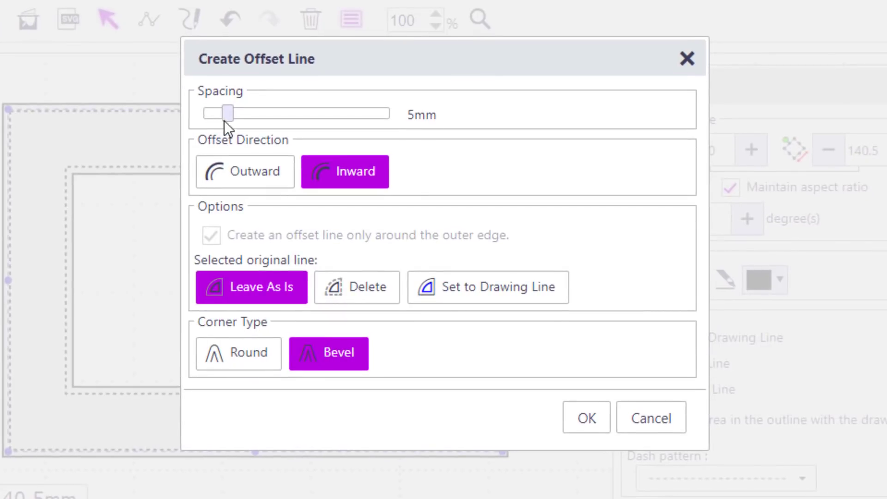
{"action": "left_click_drag", "start_coordinate": [226, 113], "coordinate": [212, 113]}
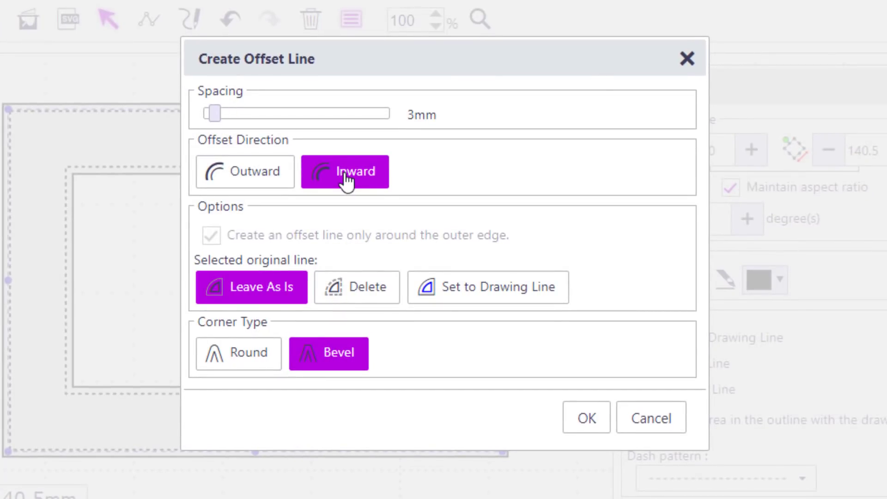
{"action": "mouse_move", "coordinate": [516, 438]}
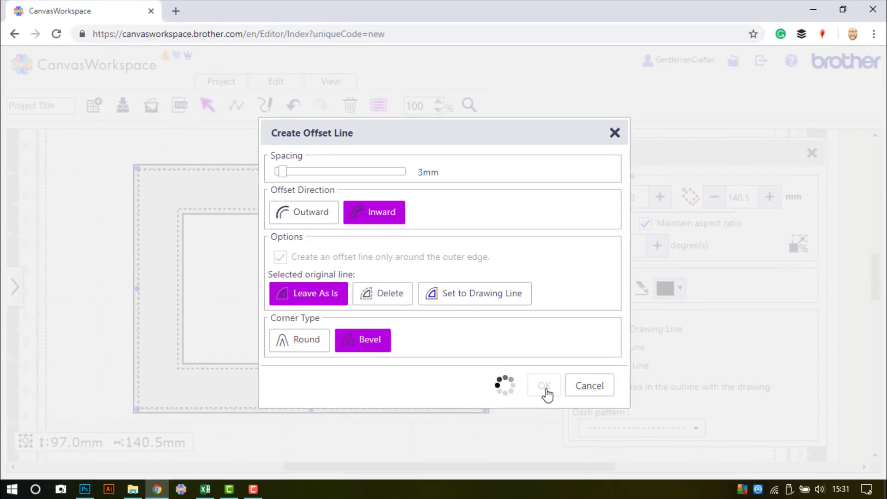
{"action": "left_click", "coordinate": [543, 385]}
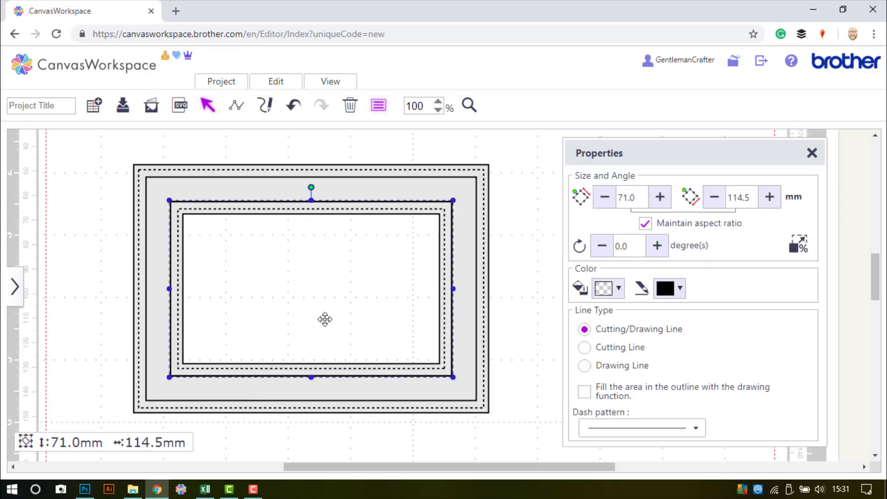
- Make the band a drawing line with its area filled in grey
{"action": "key", "text": "backspace"}
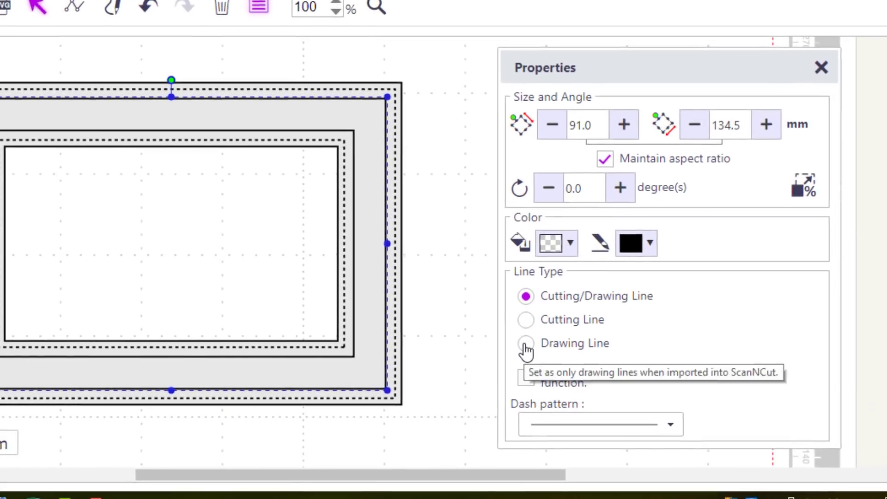
{"action": "left_click", "coordinate": [525, 341]}
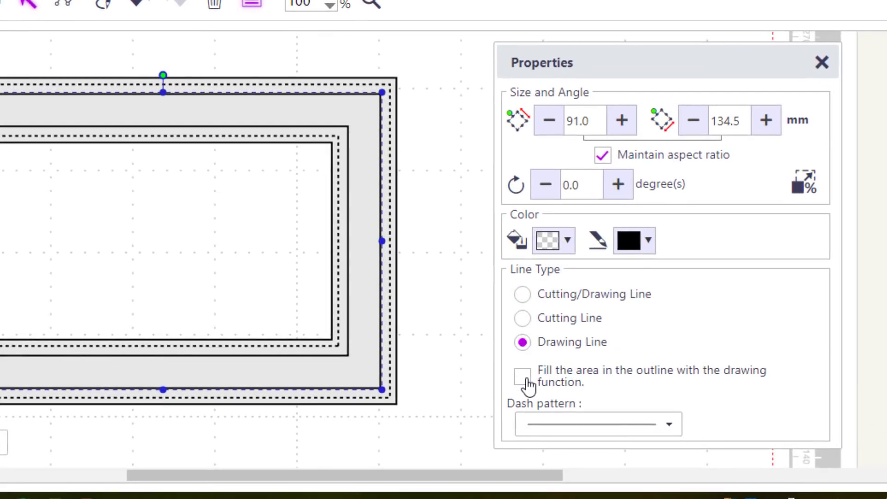
{"action": "left_click", "coordinate": [521, 378]}
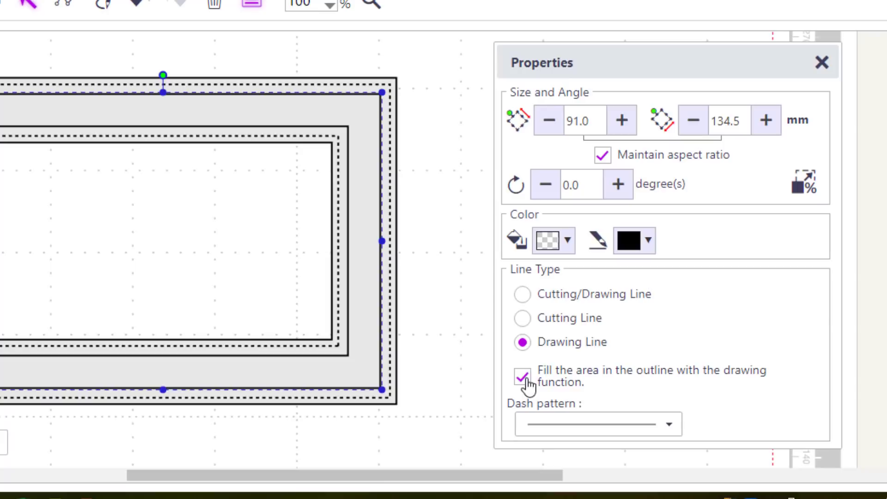
{"action": "left_click", "coordinate": [568, 240]}
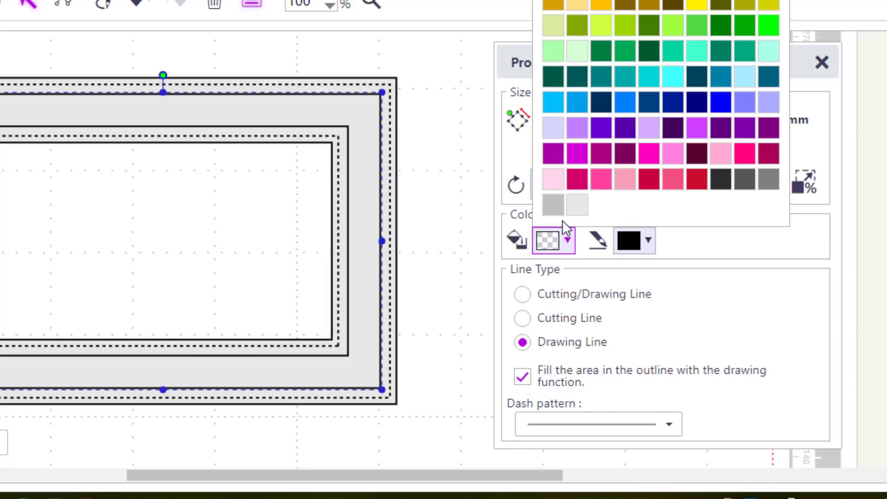
{"action": "left_click", "coordinate": [550, 209]}
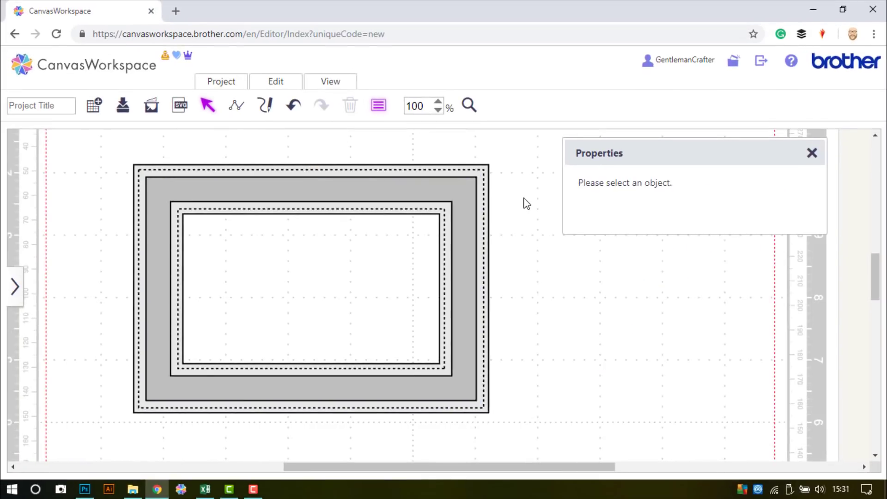
- Make the outer 101 × 144.5 mm outline and inner opening red Cutting Line type
{"action": "left_click", "coordinate": [310, 288]}
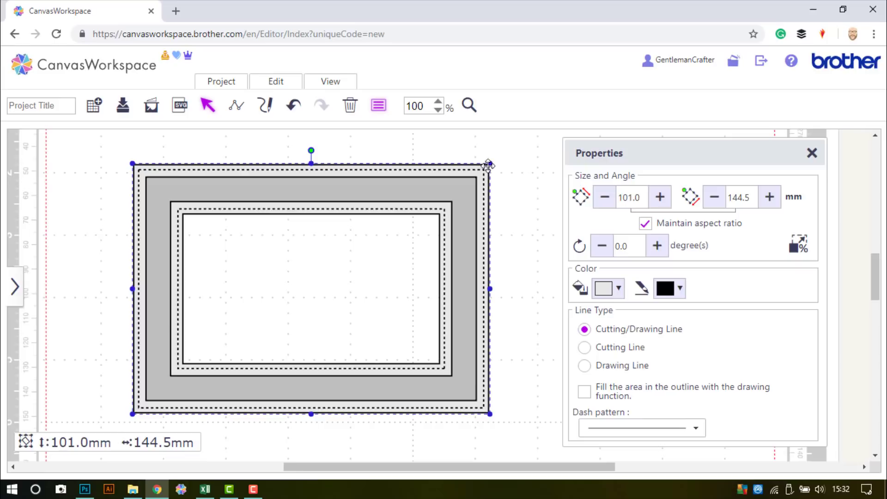
{"action": "left_click", "coordinate": [584, 347]}
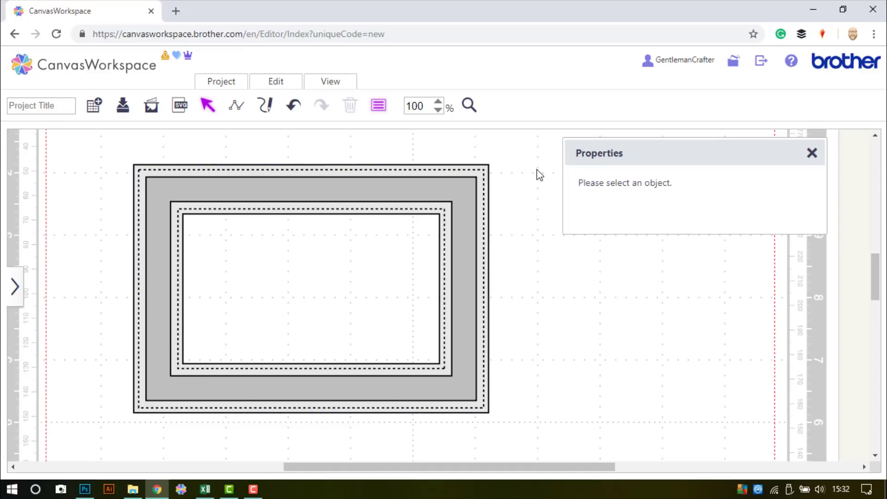
{"action": "mouse_move", "coordinate": [469, 104]}
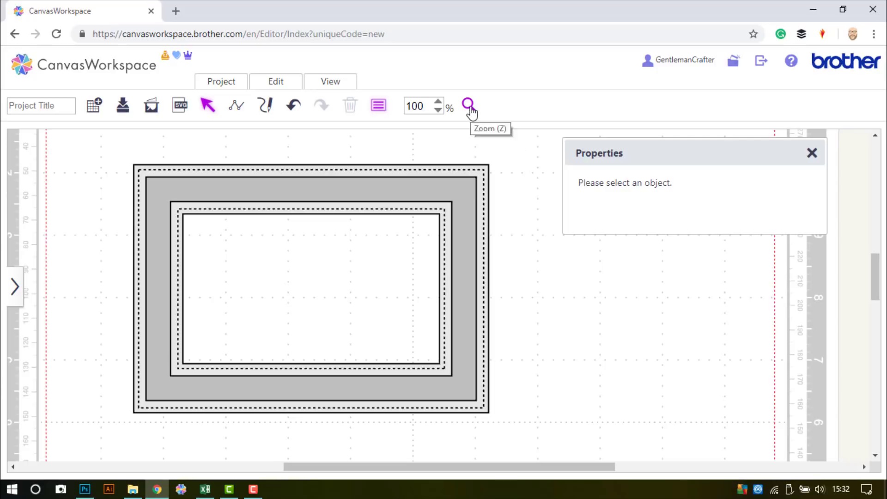
{"action": "left_click", "coordinate": [467, 105]}
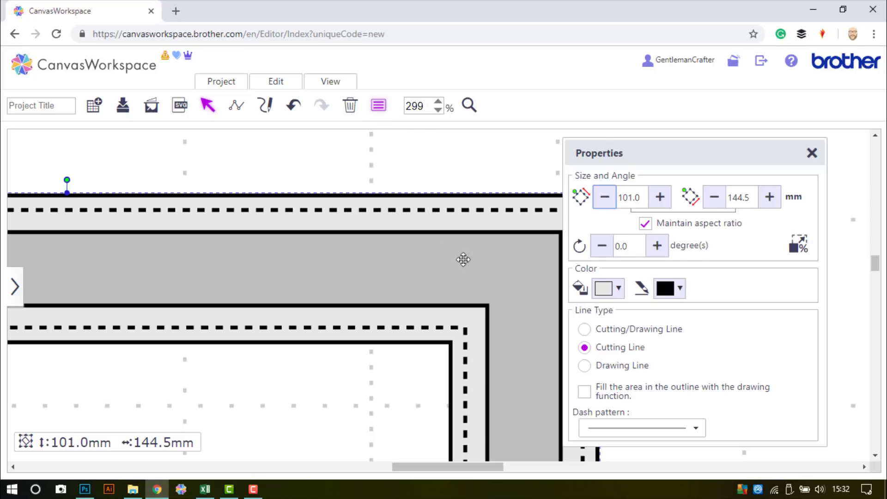
{"action": "left_click", "coordinate": [680, 289]}
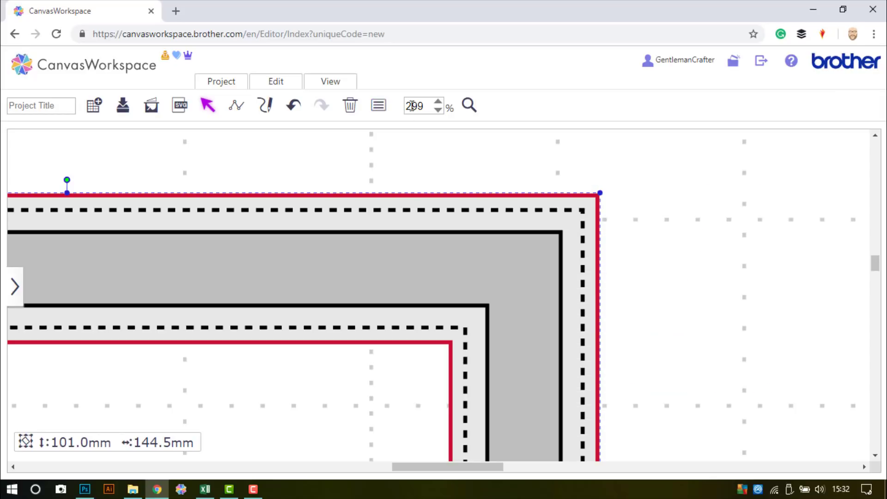
- Fit the whole frame back into view after zooming in to check
{"action": "left_click", "coordinate": [331, 81]}
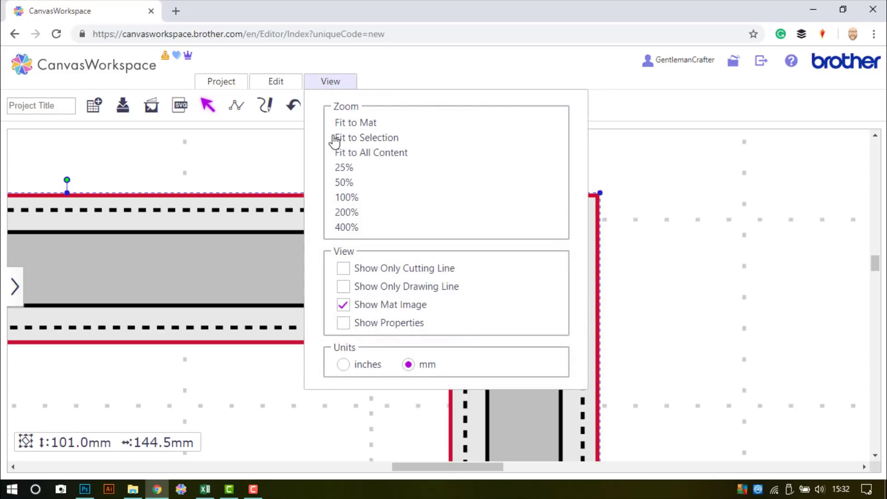
{"action": "left_click", "coordinate": [372, 153]}
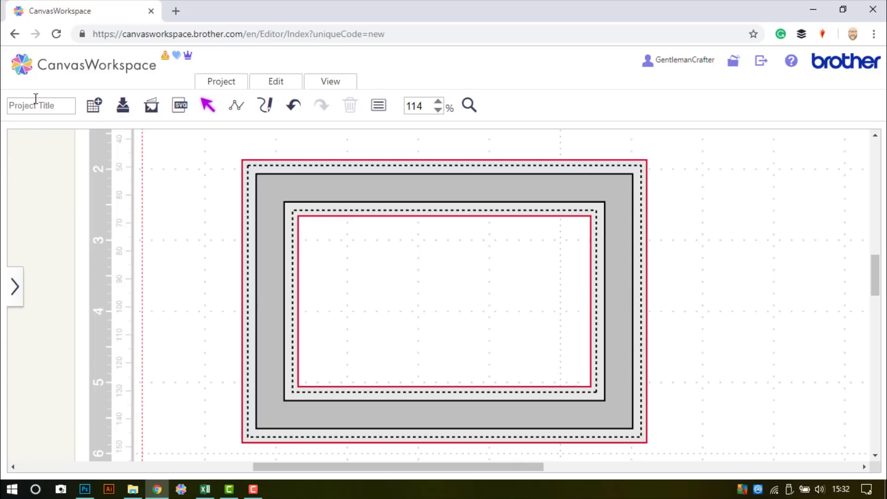
- Title the project 'Decorative_frame', save it and confirm, then expand the left panel
{"action": "left_click", "coordinate": [41, 105]}
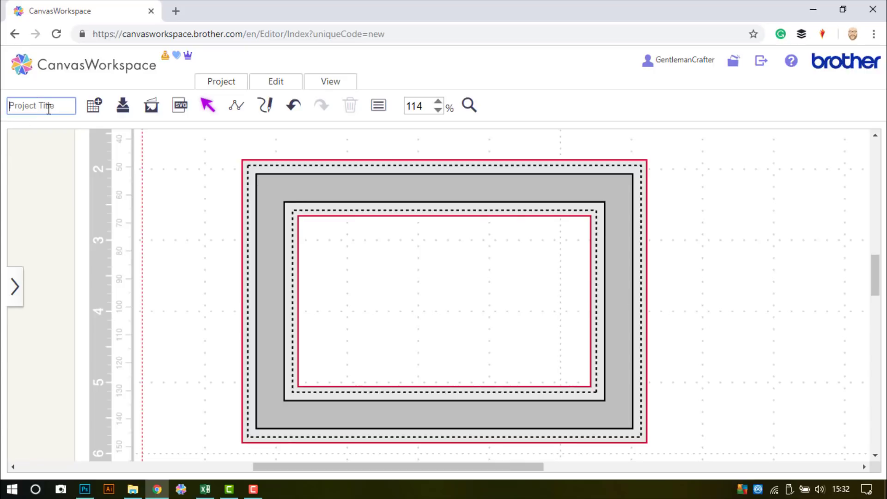
{"action": "type", "text": "Decorative"}
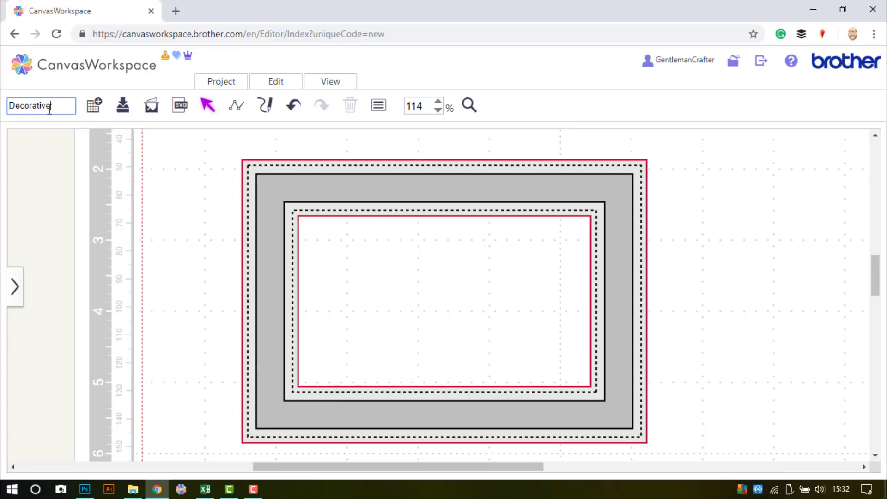
{"action": "type", "text": "_frame"}
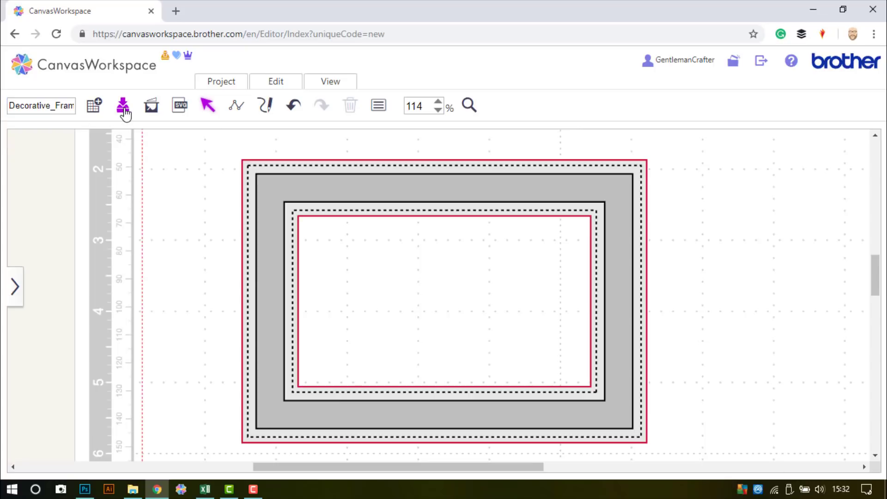
{"action": "left_click", "coordinate": [122, 105]}
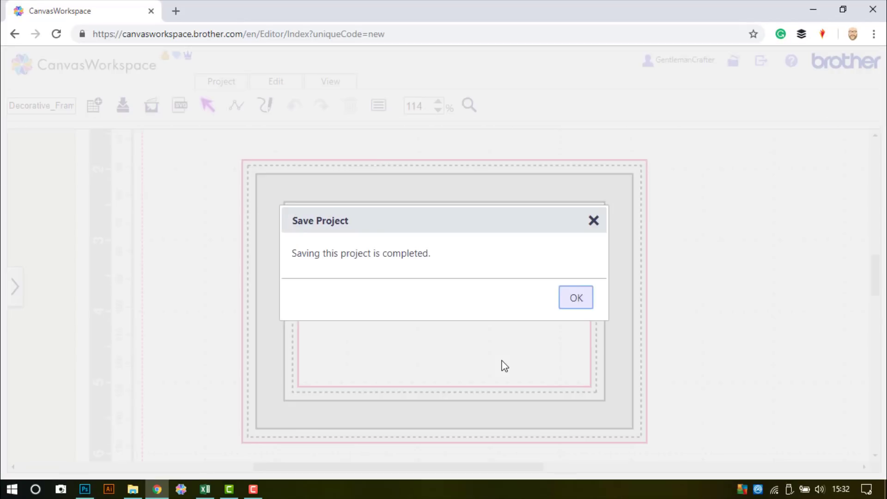
{"action": "left_click", "coordinate": [575, 298]}
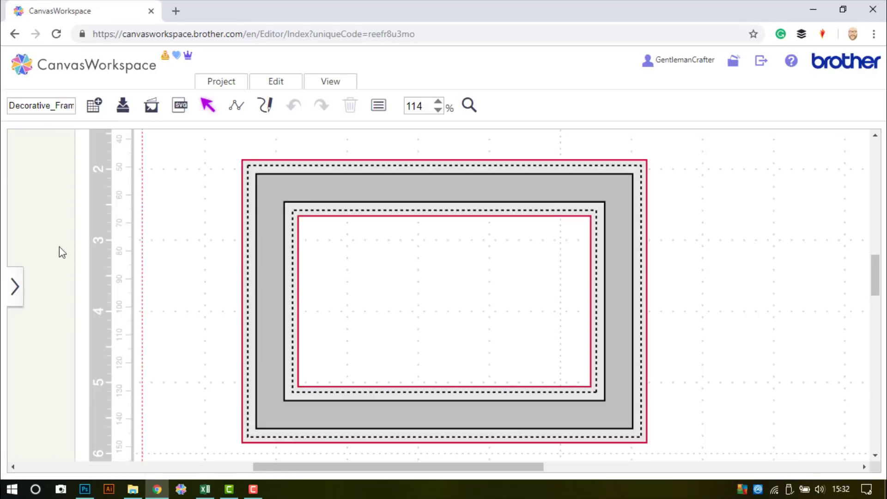
{"action": "left_click", "coordinate": [15, 286]}
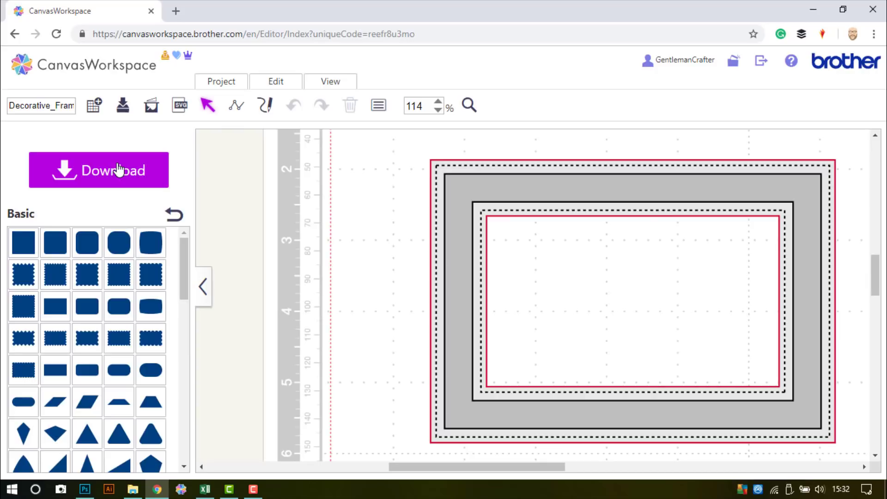
- Show the Decorative_Frame.fcm transfer choices and the Save link as menu for Download to PC
{"action": "left_click", "coordinate": [99, 170]}
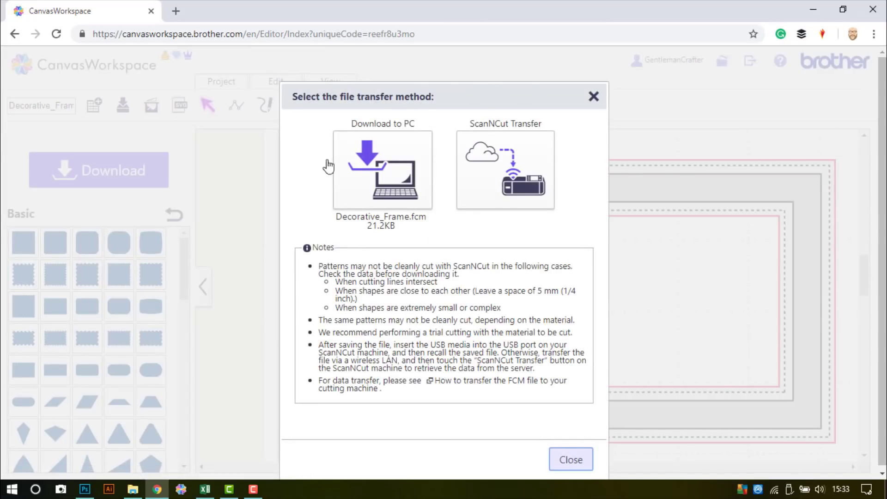
{"action": "mouse_move", "coordinate": [542, 120]}
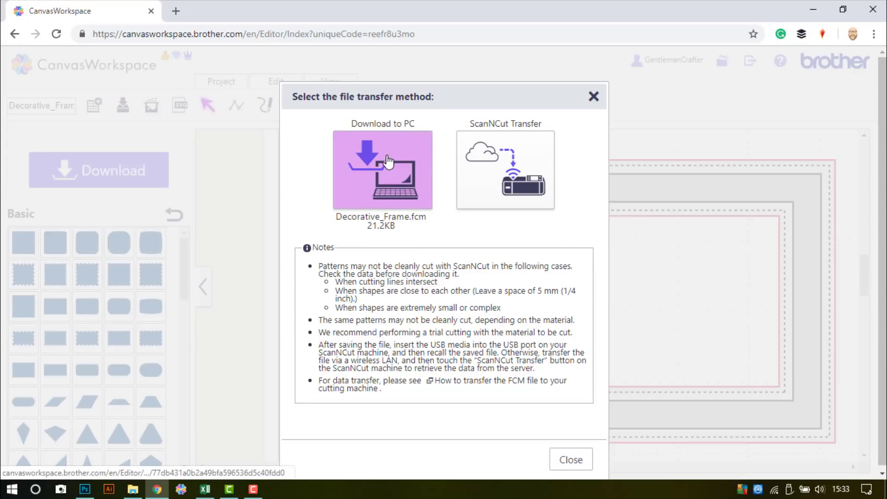
{"action": "right_click", "coordinate": [383, 170]}
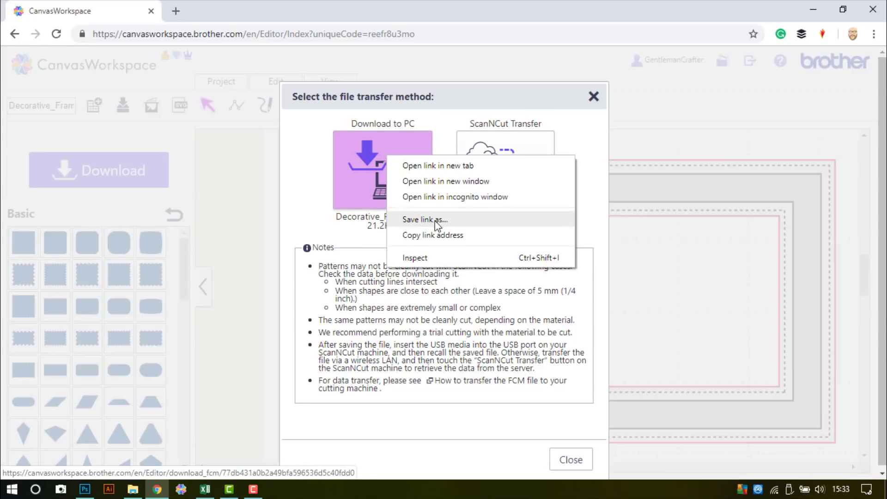